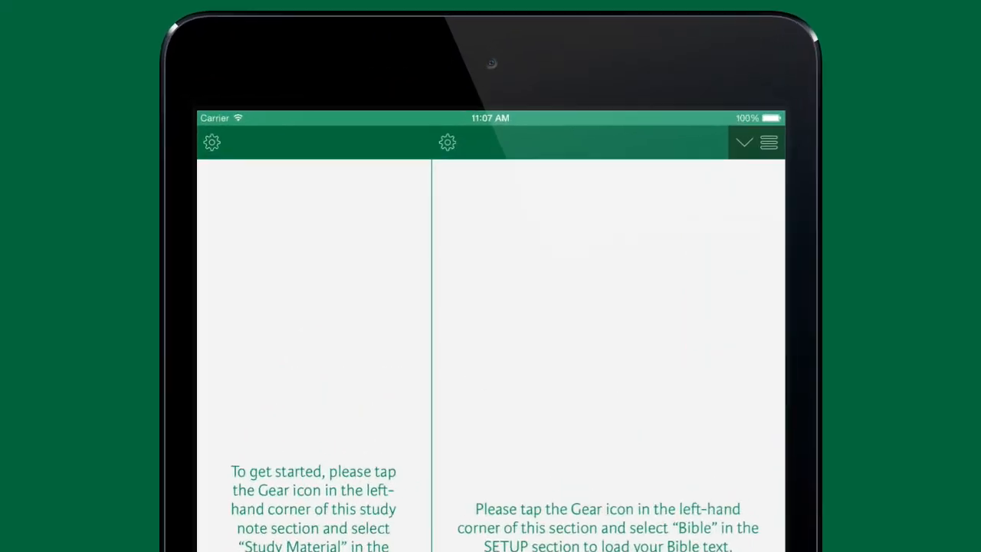
Load the Story of Creation study notes into the left column via its setup menu
click(212, 143)
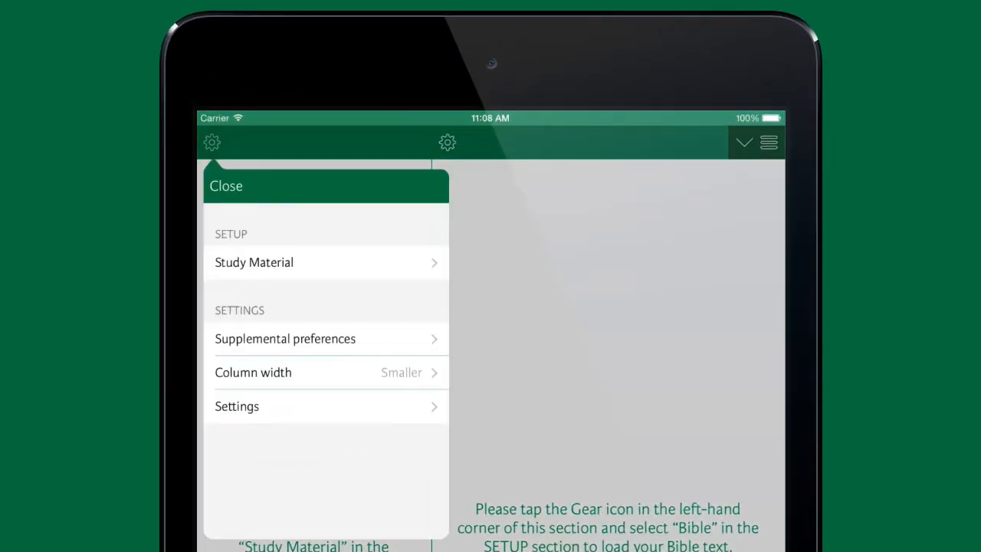
click(255, 262)
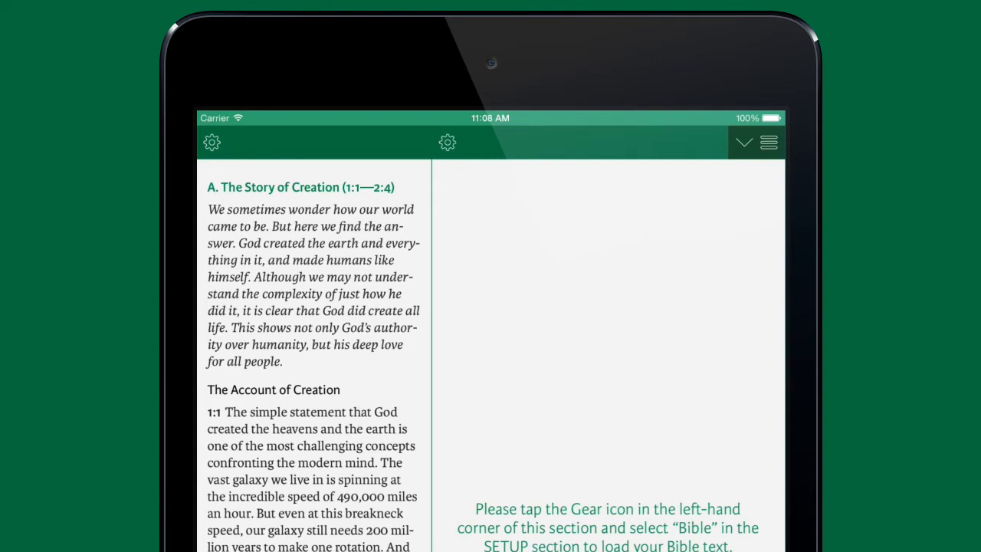
Load the Holy Bible, New Living Translation into the right column, showing Genesis 1
click(448, 142)
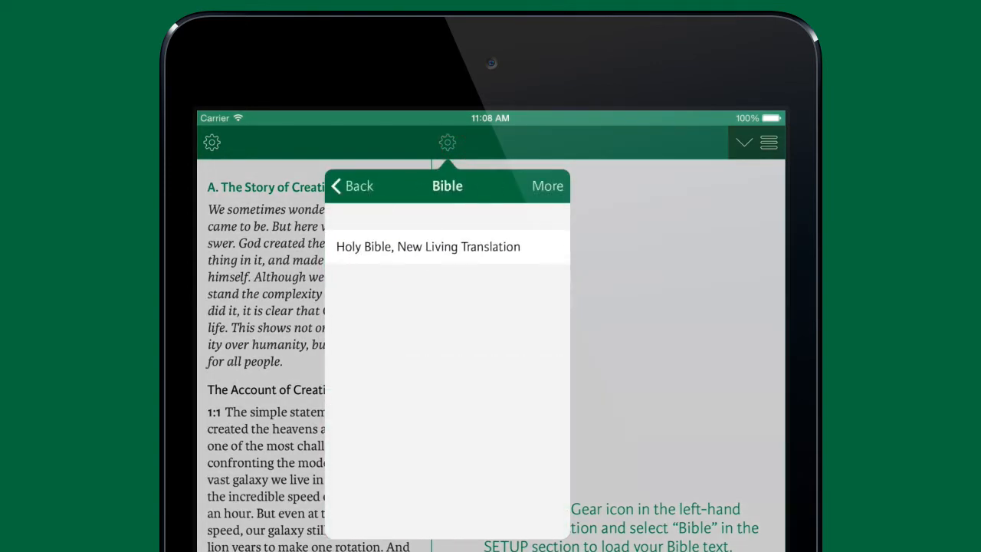
click(427, 245)
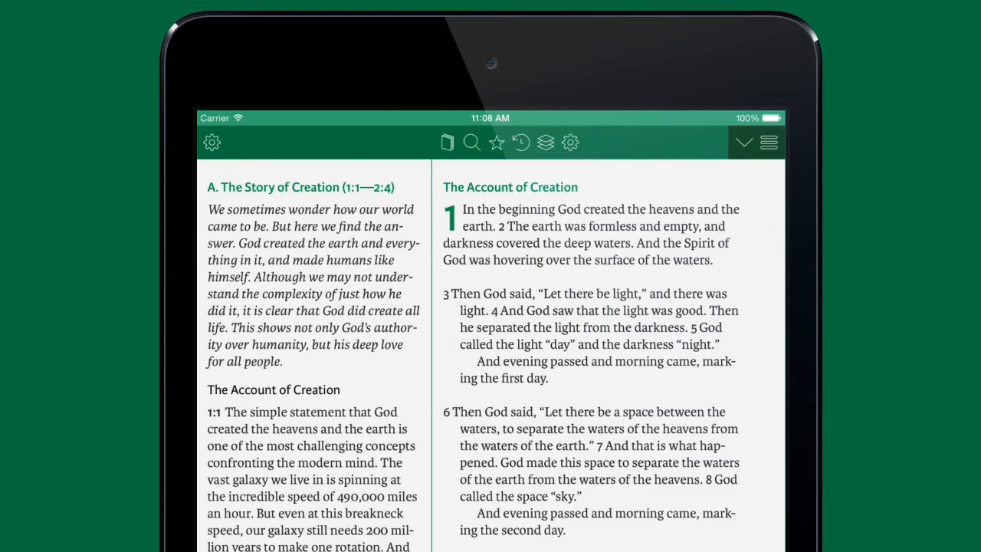
Add a new reading mode, delete it, then add a second empty Study mode again
click(742, 142)
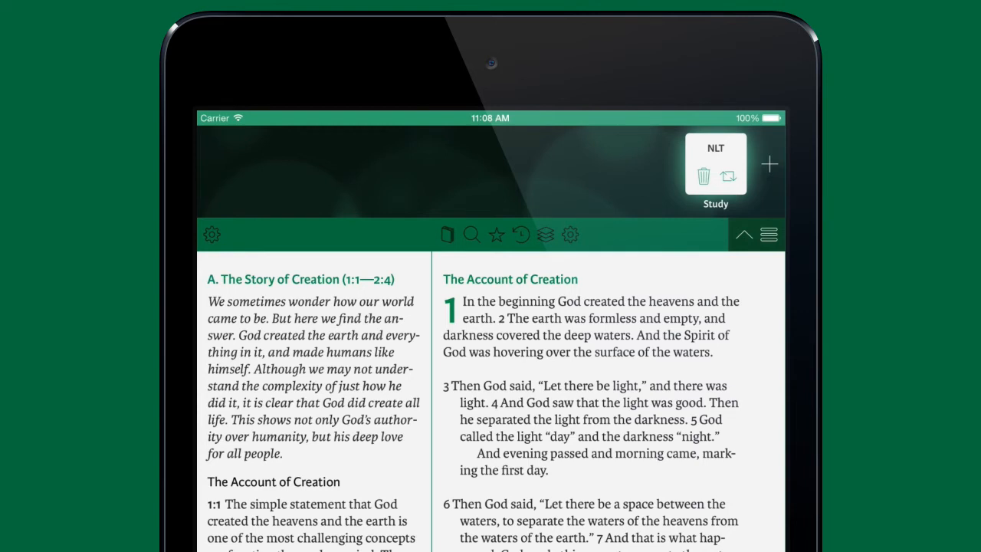
click(770, 164)
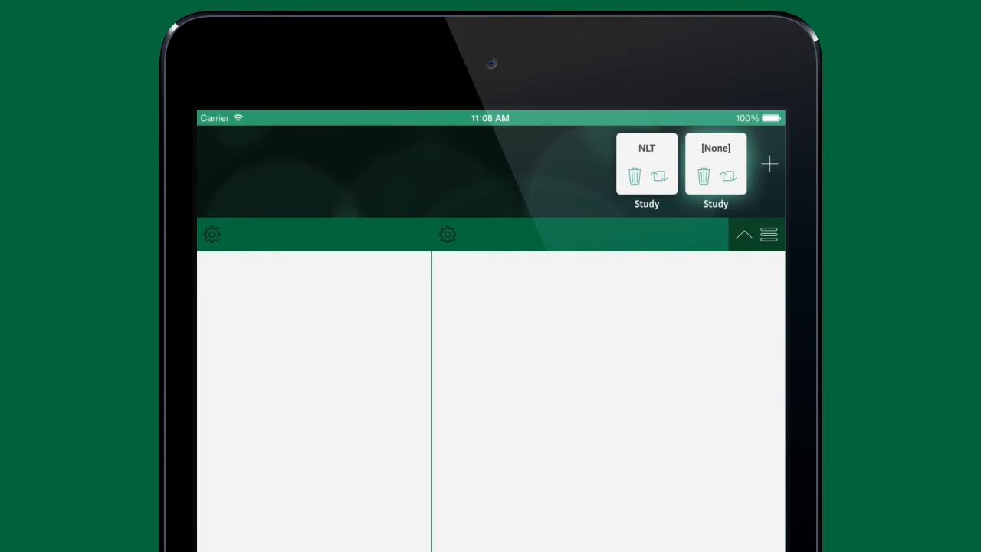
click(703, 175)
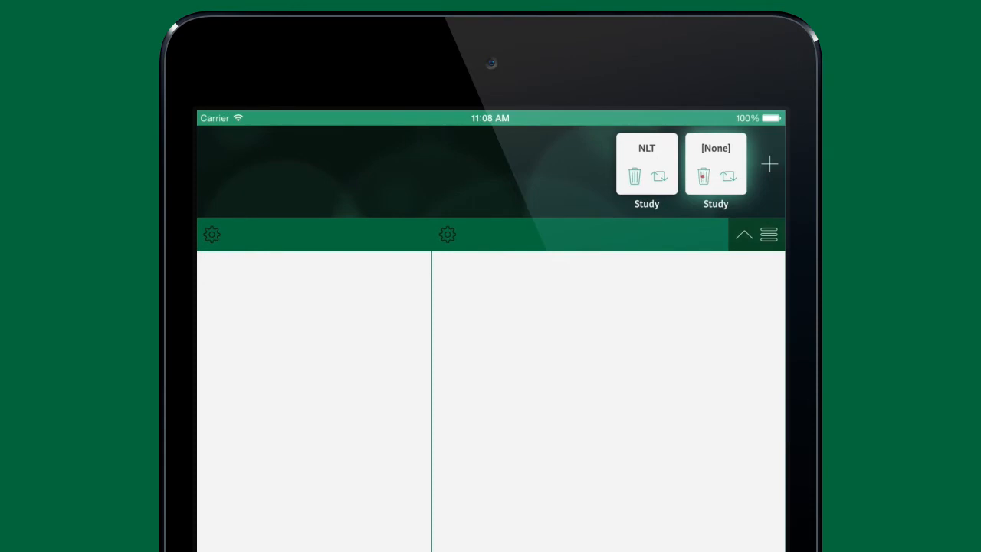
click(647, 162)
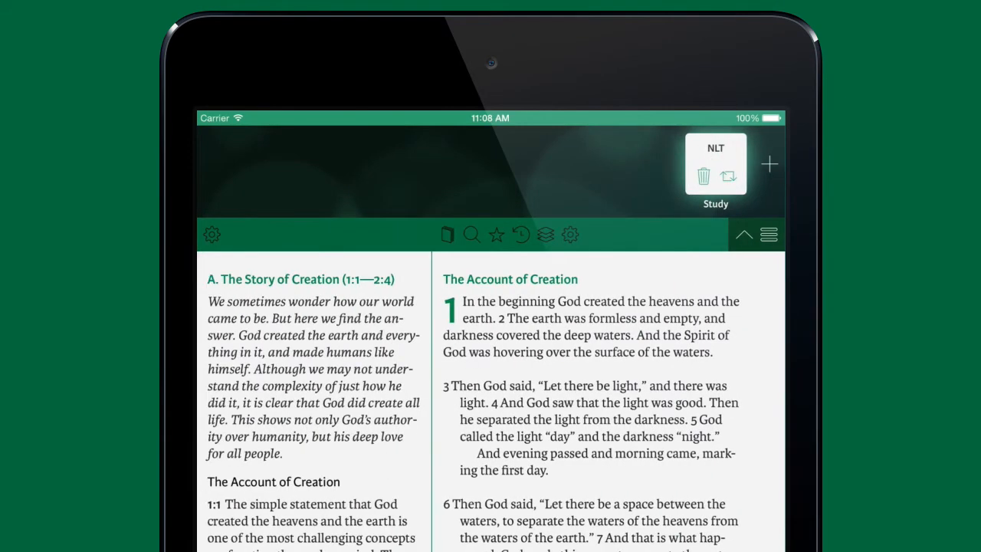
click(770, 164)
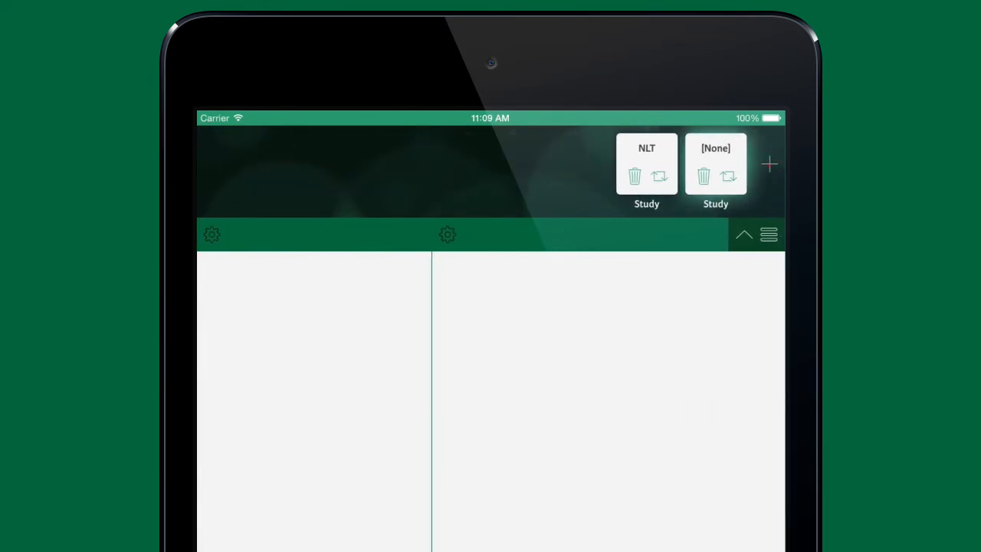
Add a third reading mode and switch it from Single to Parallel two-column layout
click(770, 164)
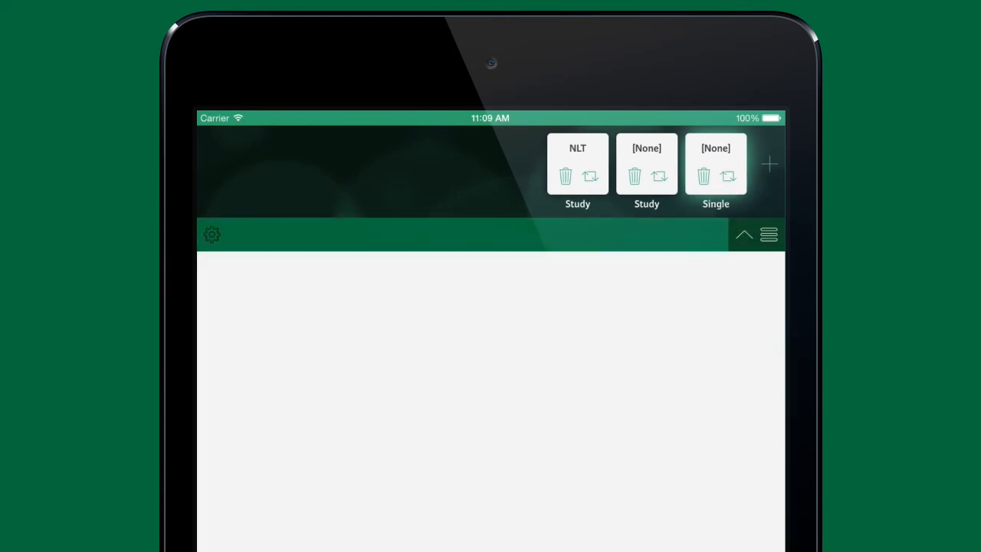
click(715, 162)
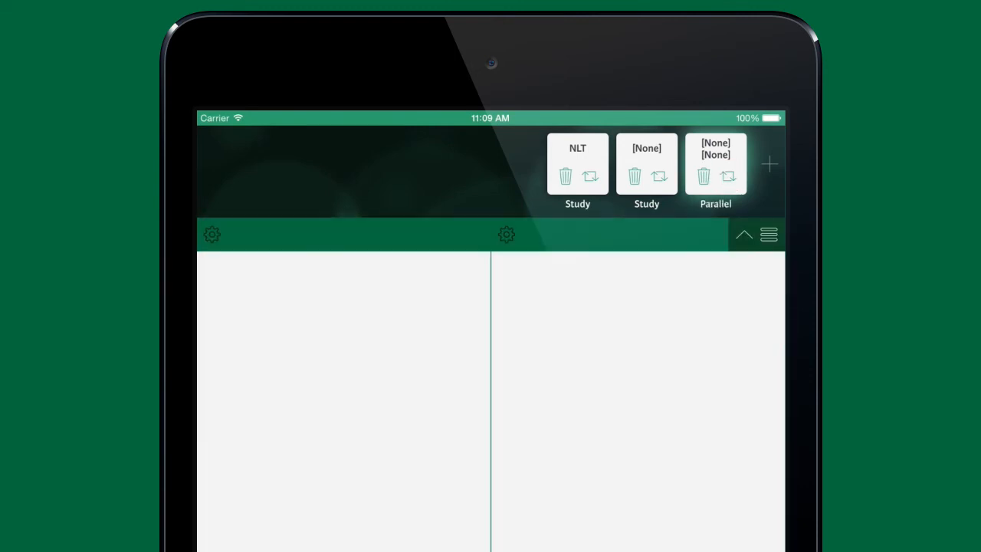
click(728, 176)
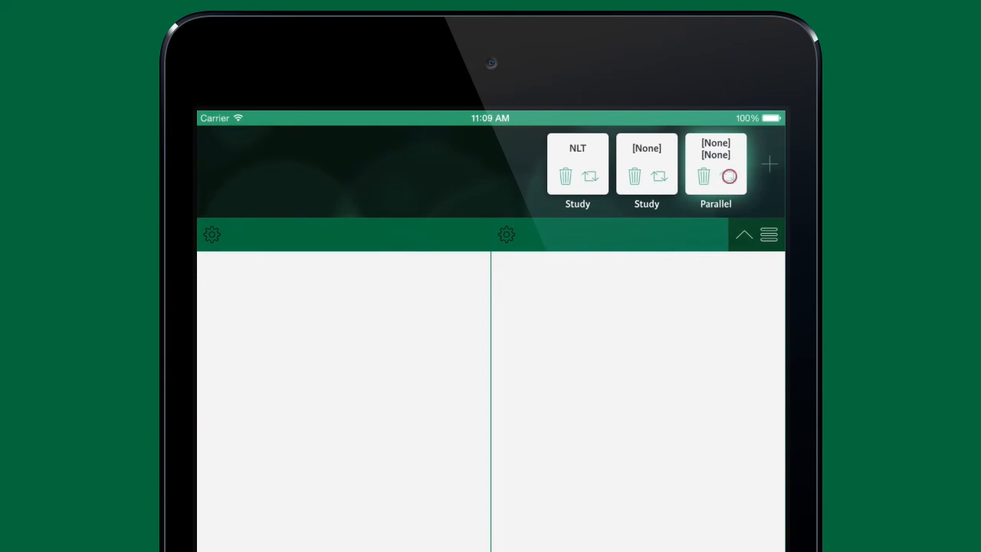